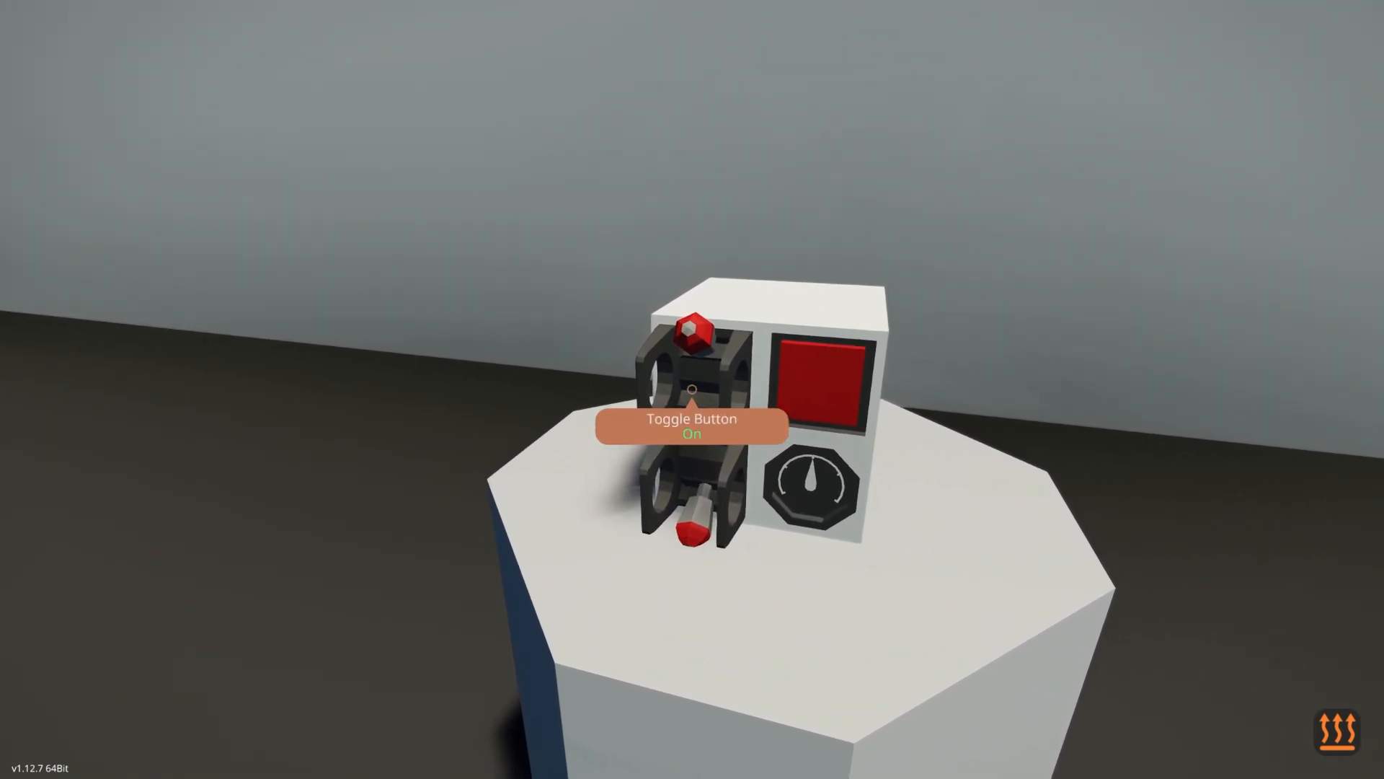
- Flip the guarded toggle switch on the test block from On to Off
click(690, 388)
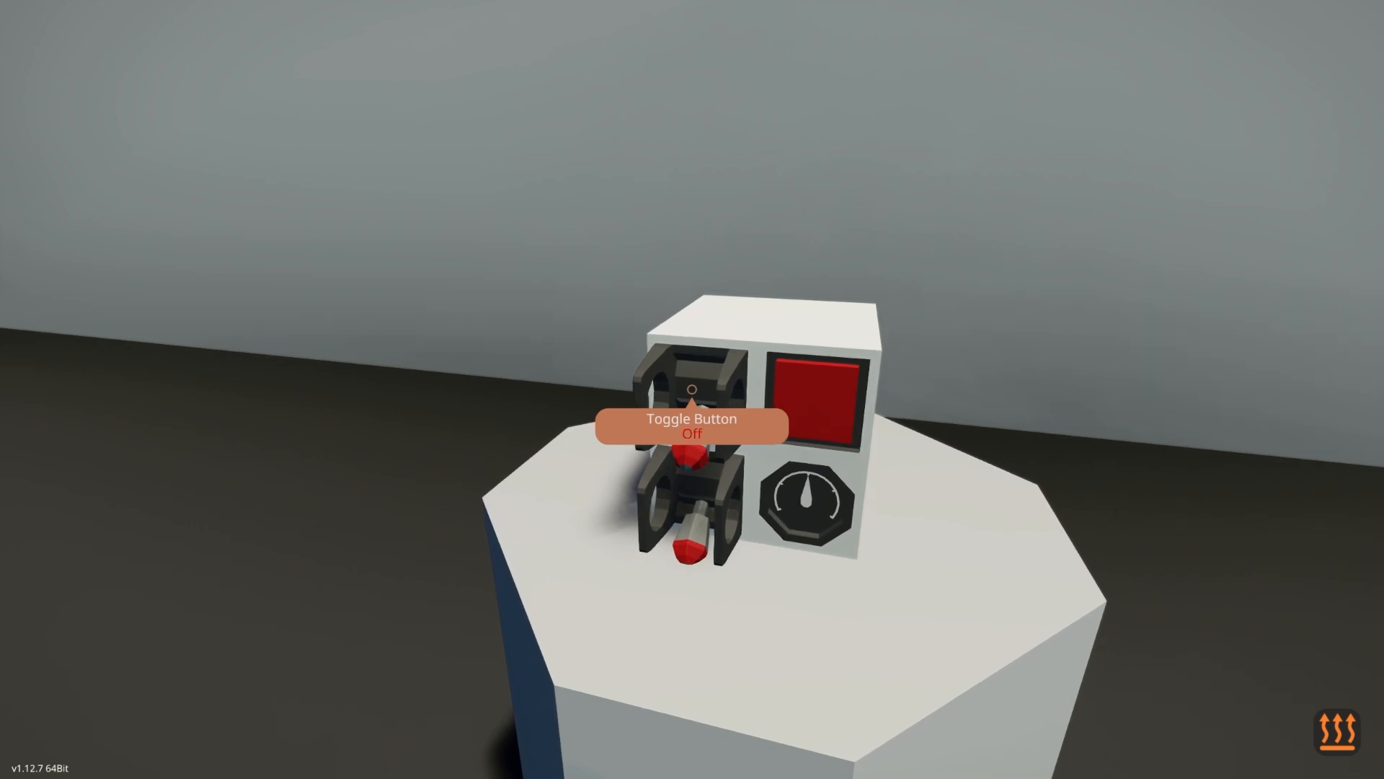